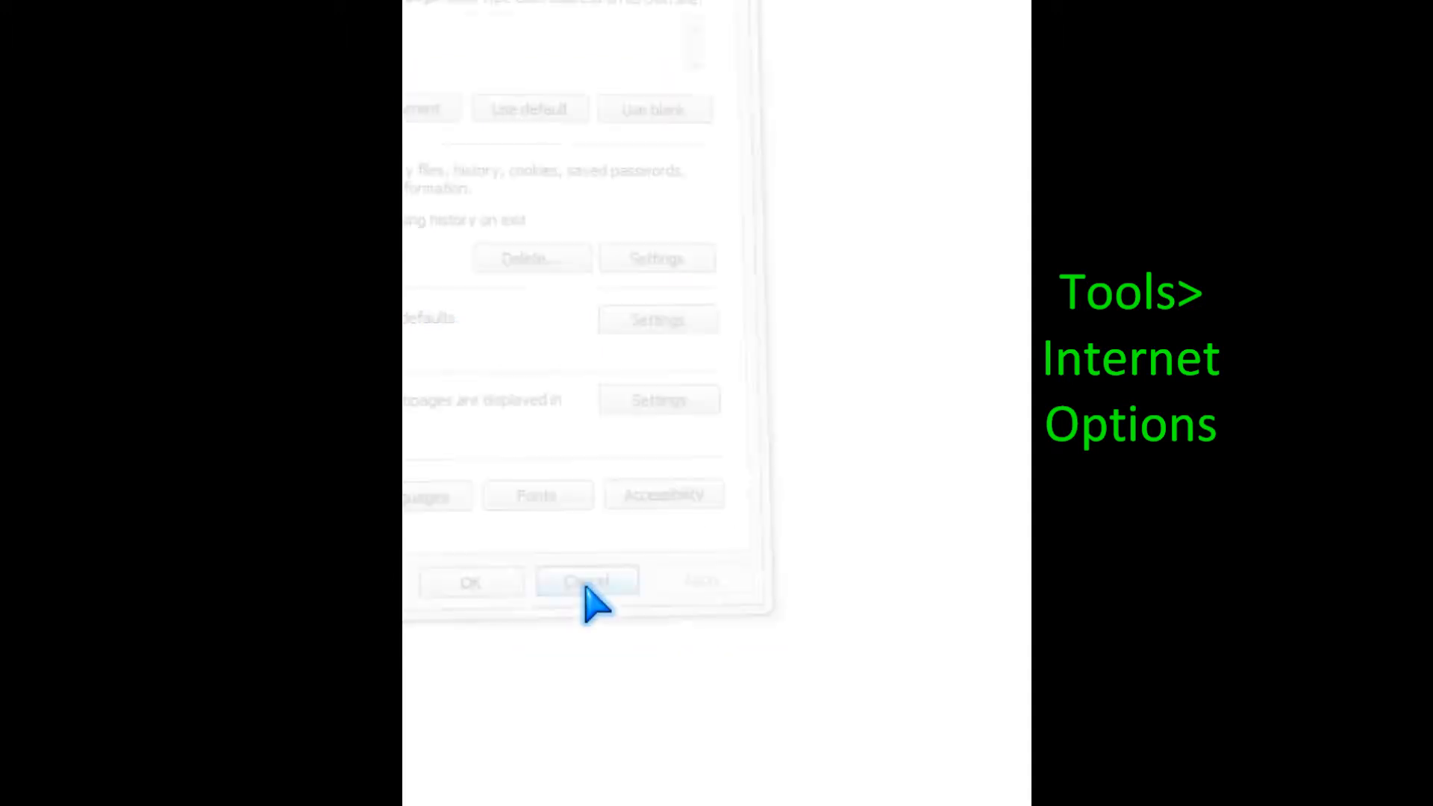
# - Cancel the open dialog and reach Internet Options via the Tools menu
pyautogui.click(587, 582)
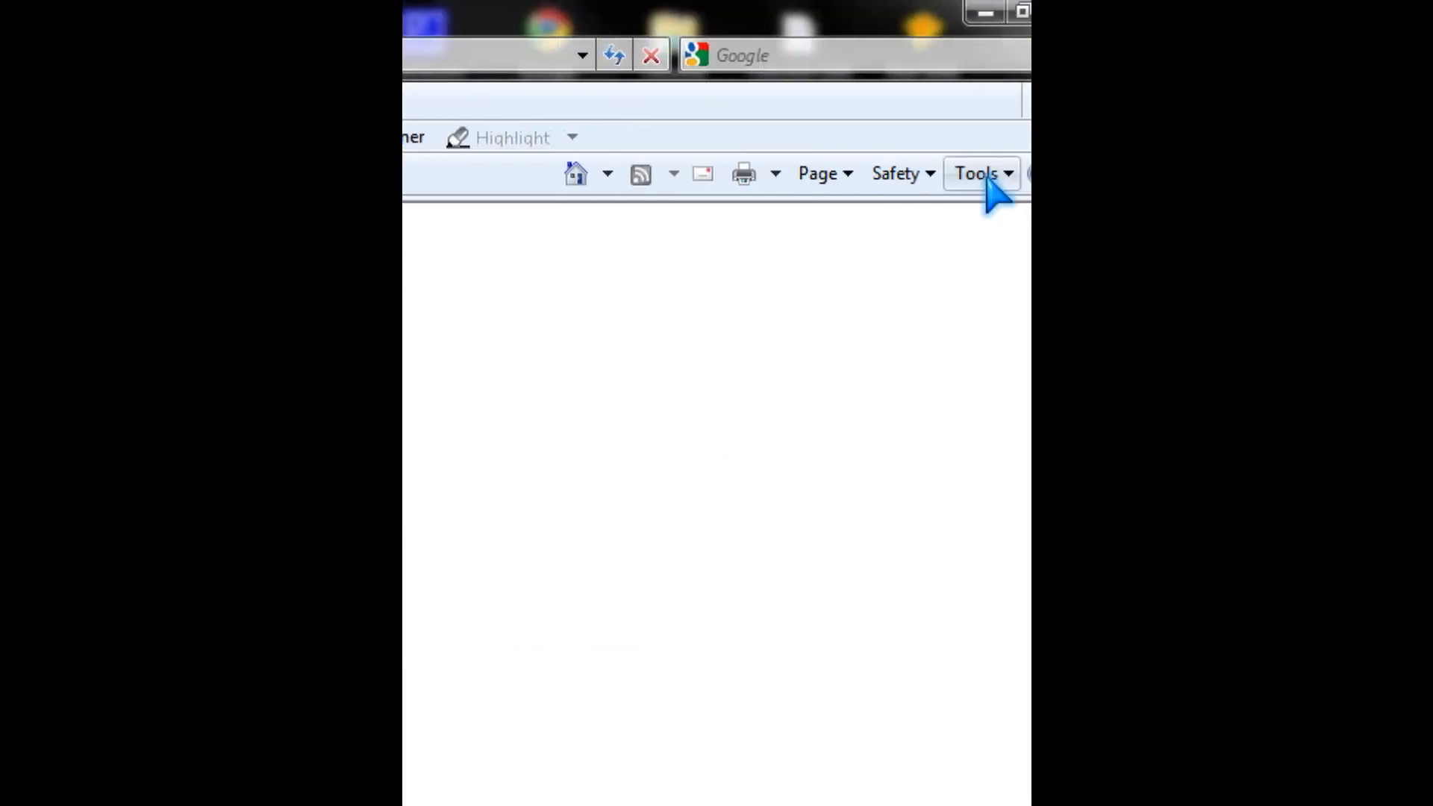
pyautogui.click(974, 173)
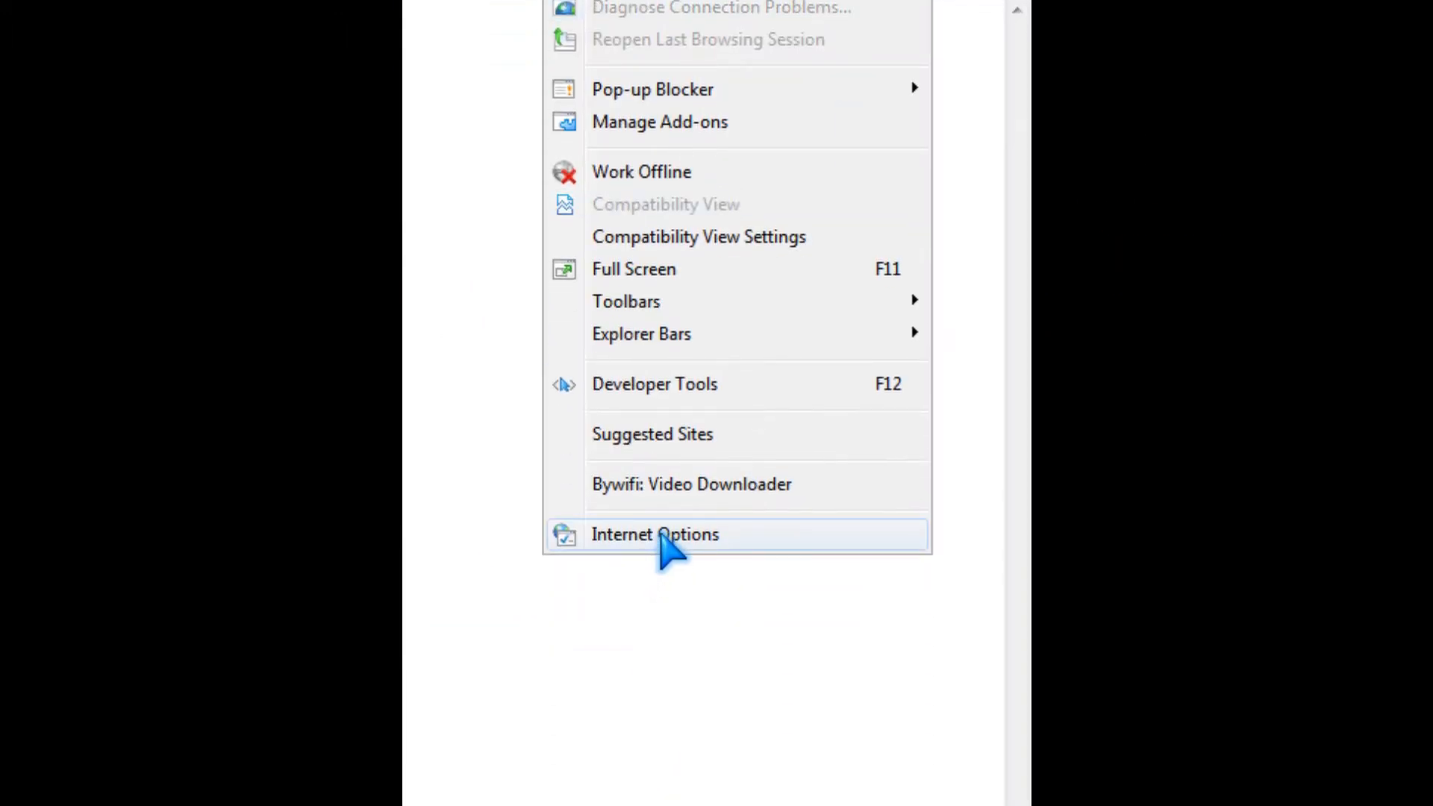
pyautogui.click(654, 535)
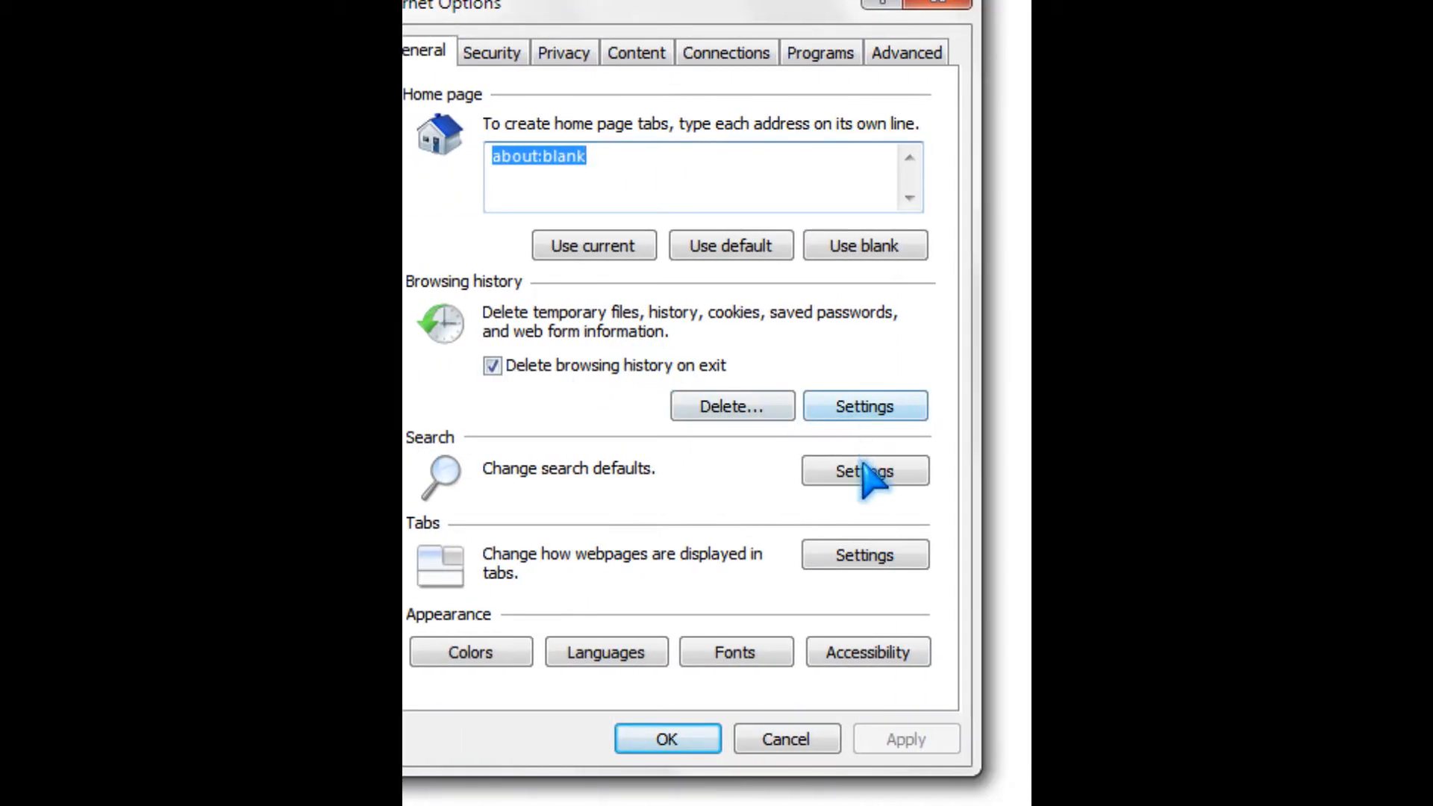
pyautogui.click(863, 406)
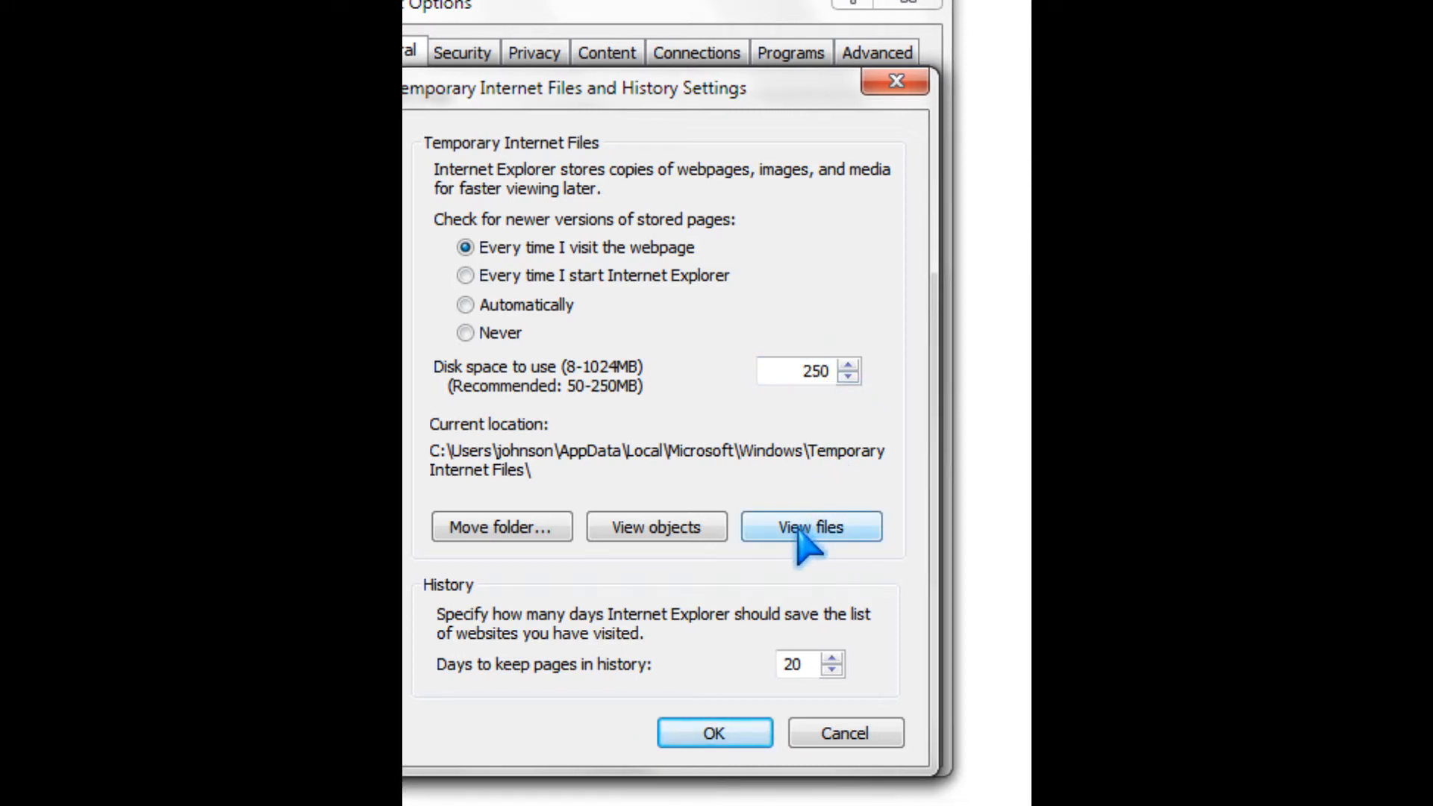
pyautogui.click(809, 527)
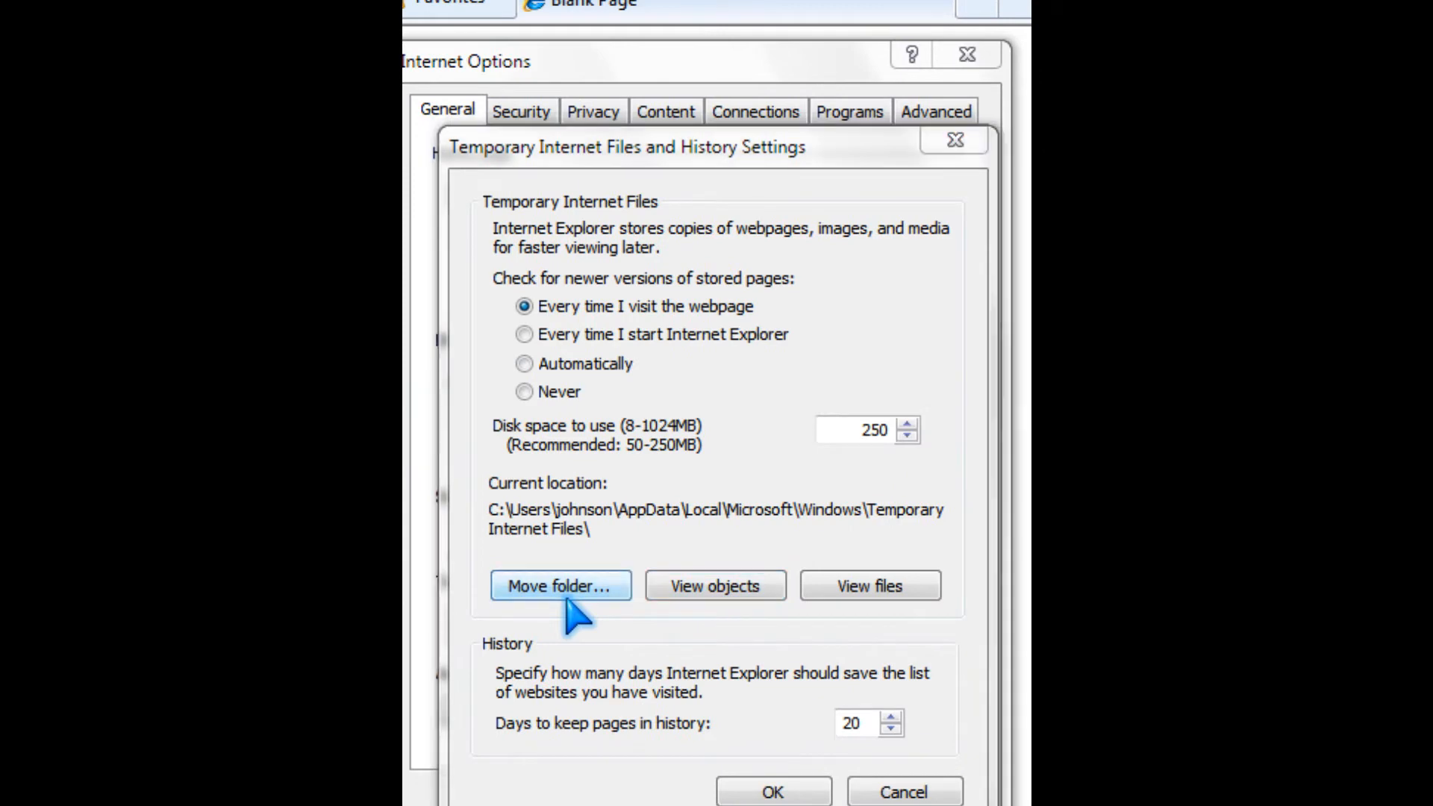
pyautogui.moveTo(611, 621)
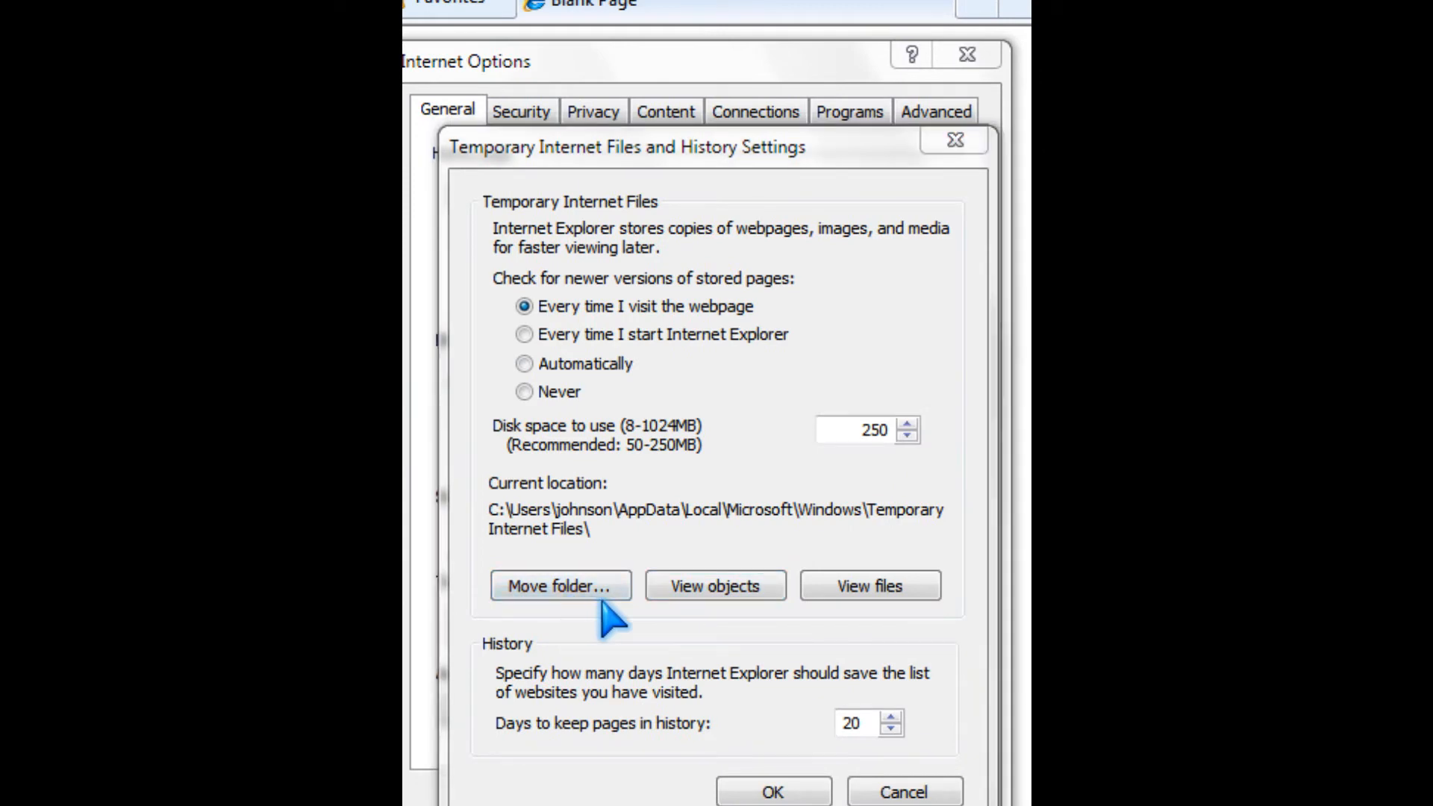
pyautogui.click(560, 585)
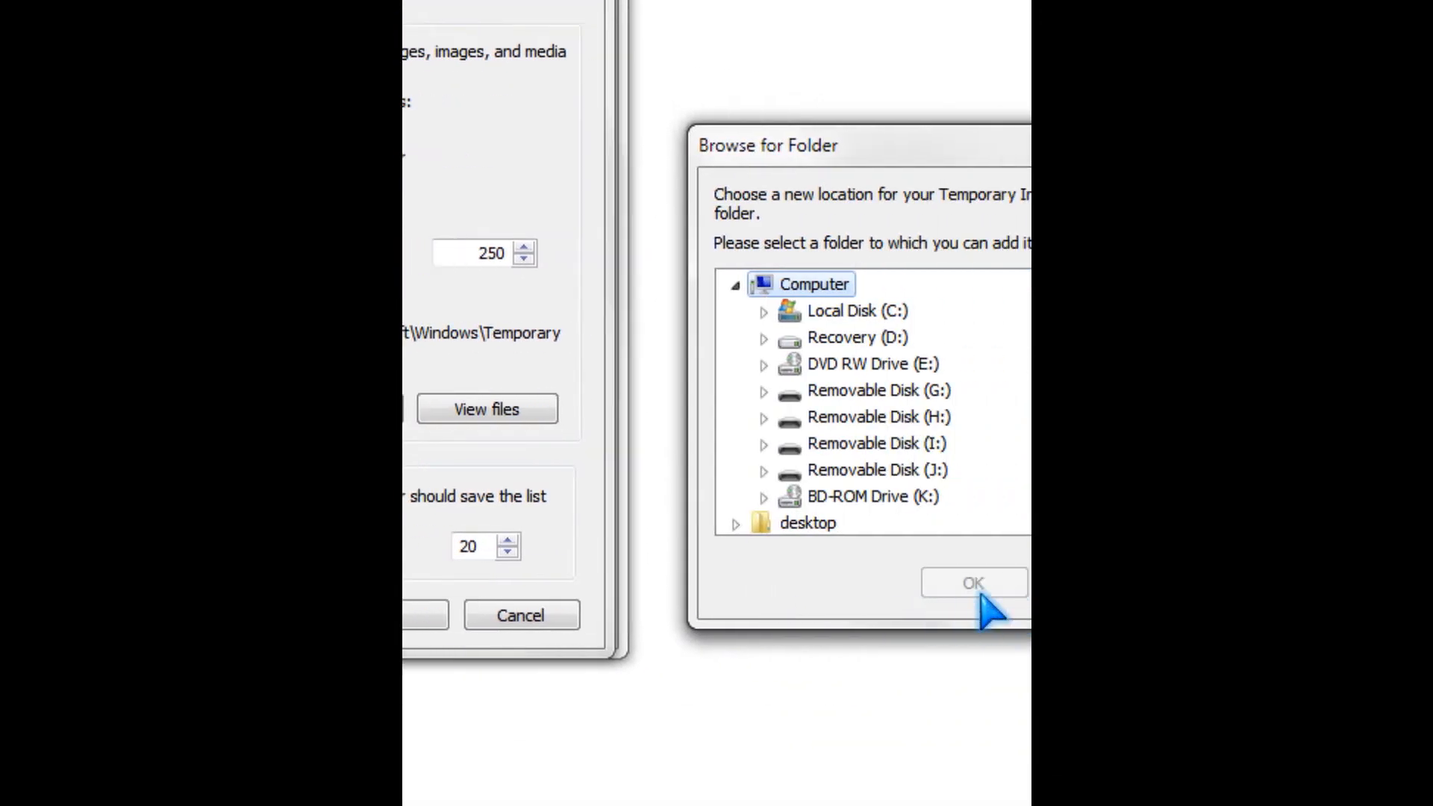
pyautogui.click(972, 583)
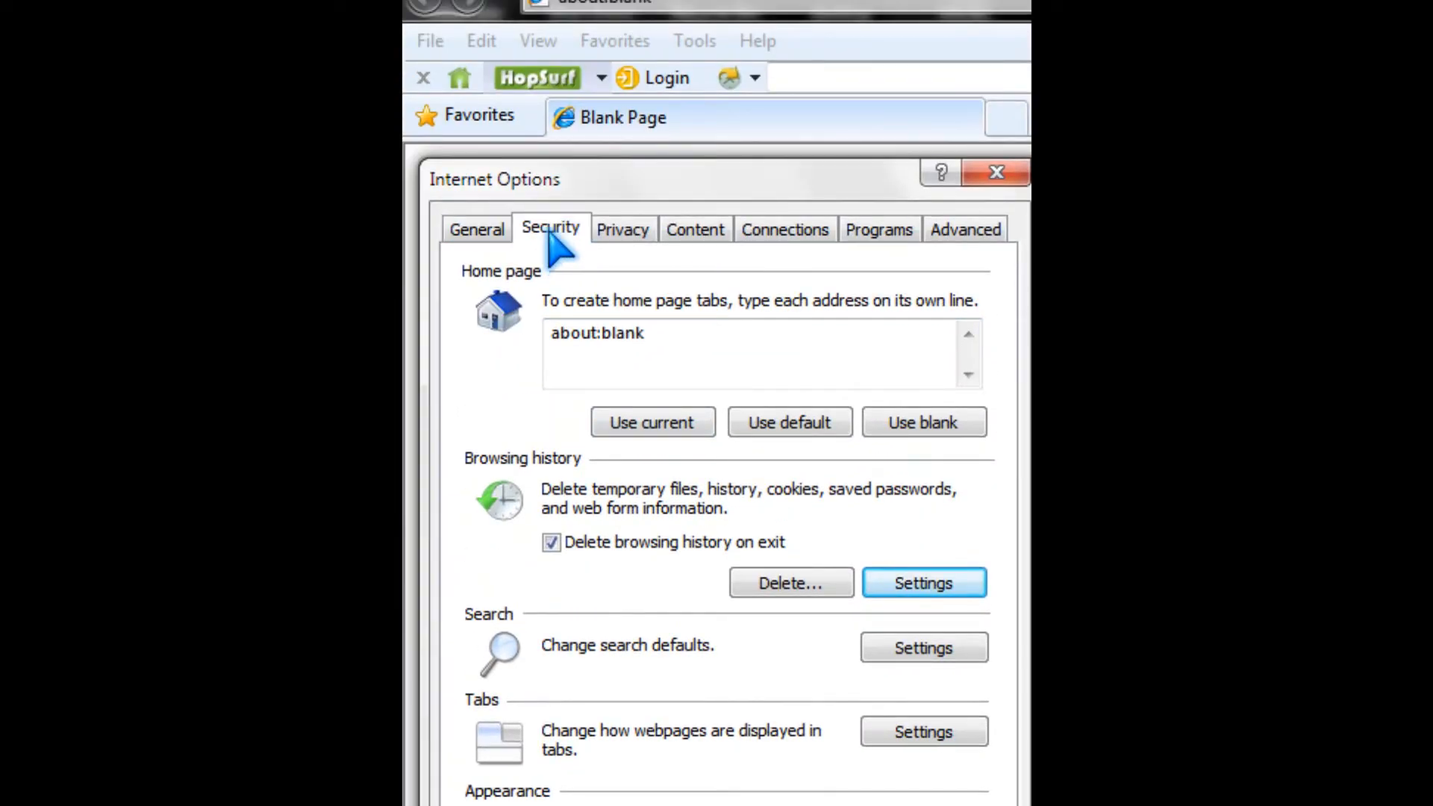
# - Tour the Privacy, Content, Connections and Programs pages, then launch Manage Add-ons
pyautogui.click(621, 228)
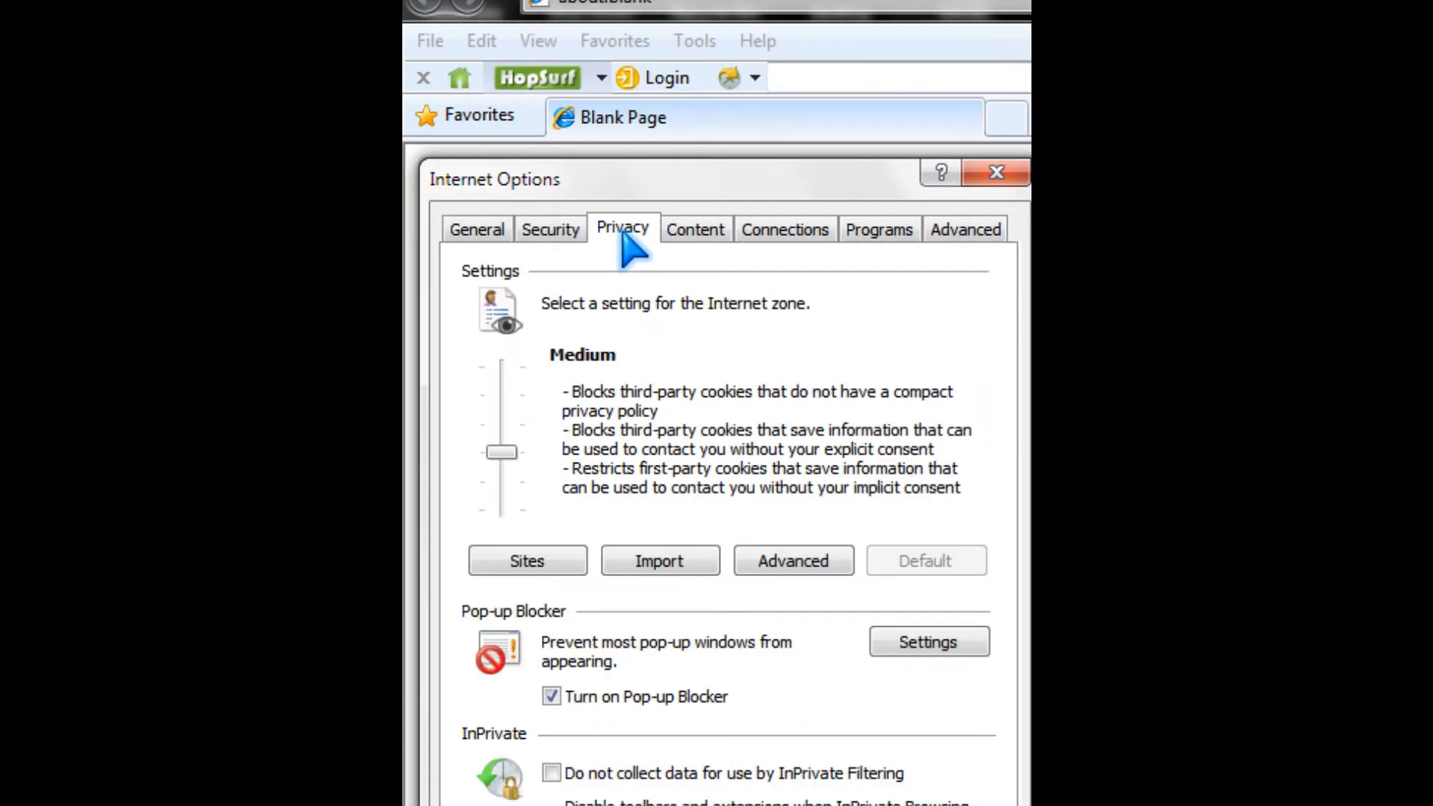
pyautogui.click(694, 229)
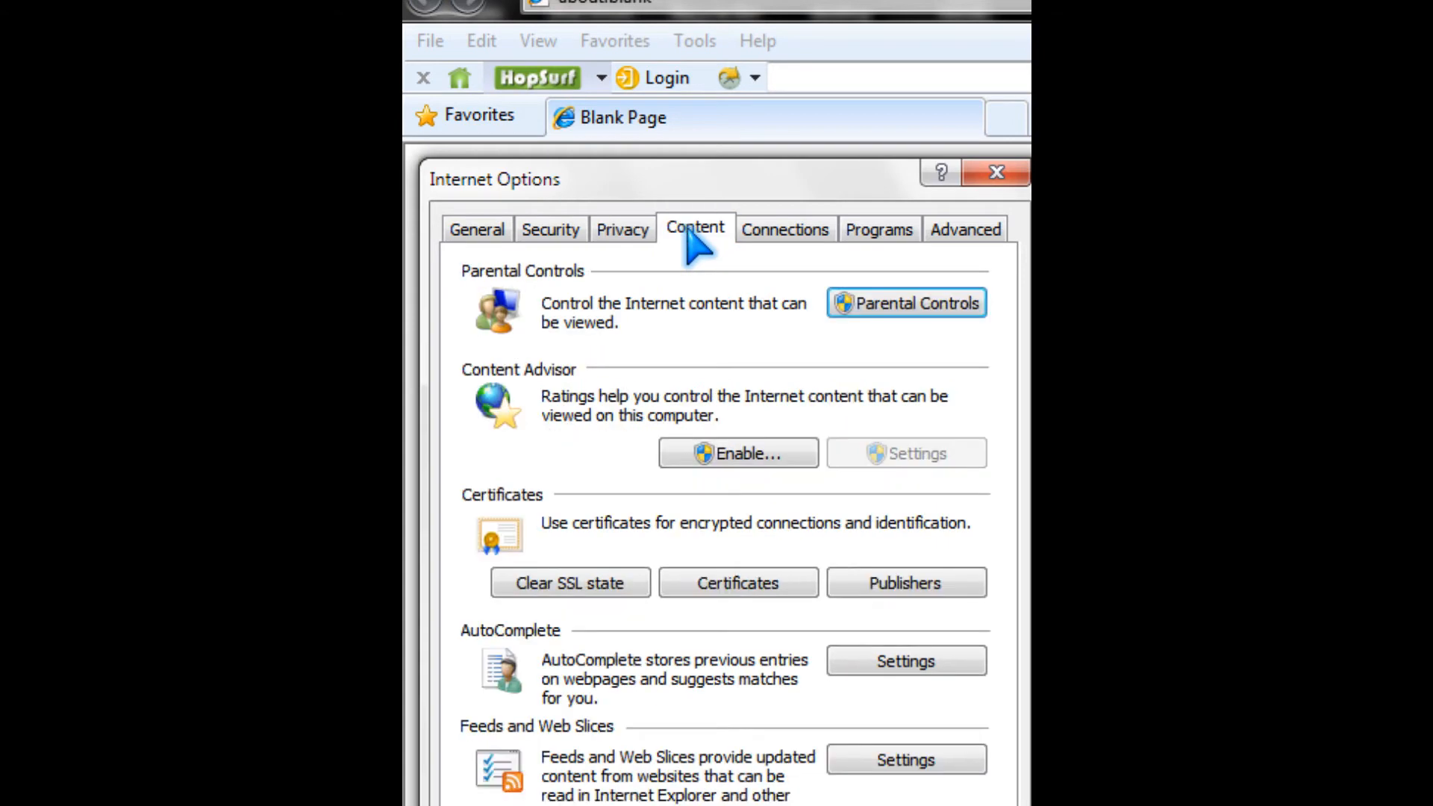
pyautogui.click(754, 229)
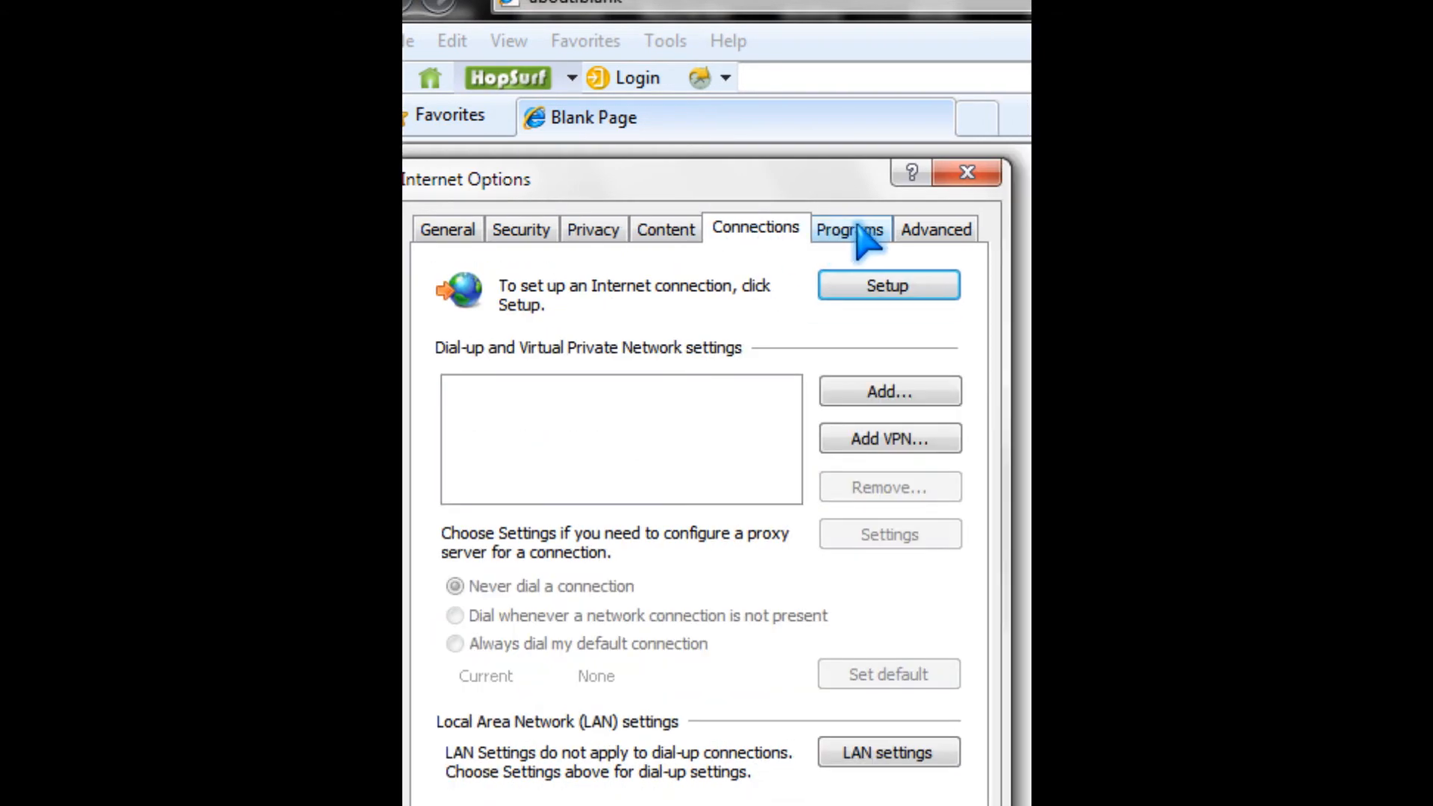
pyautogui.click(848, 230)
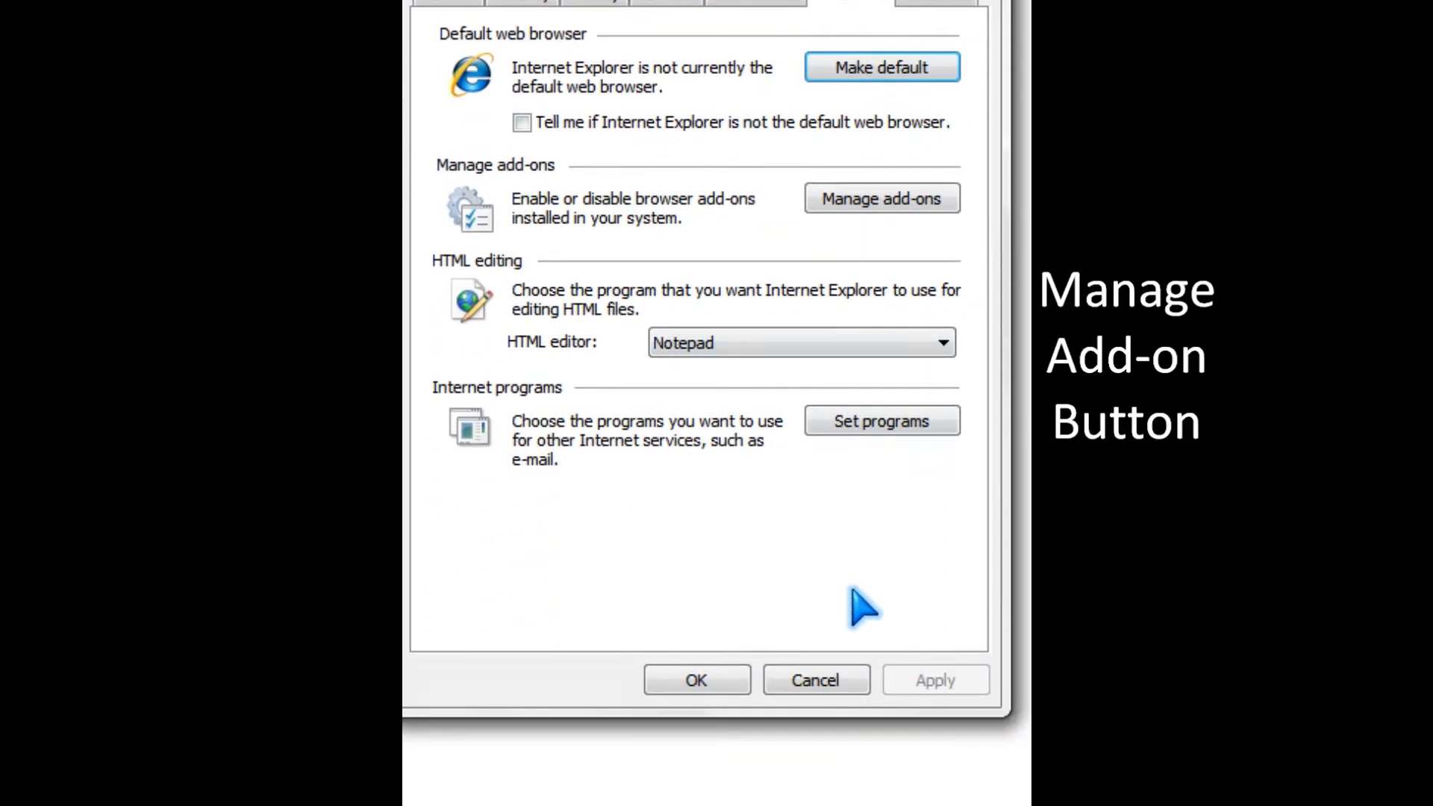
pyautogui.click(880, 199)
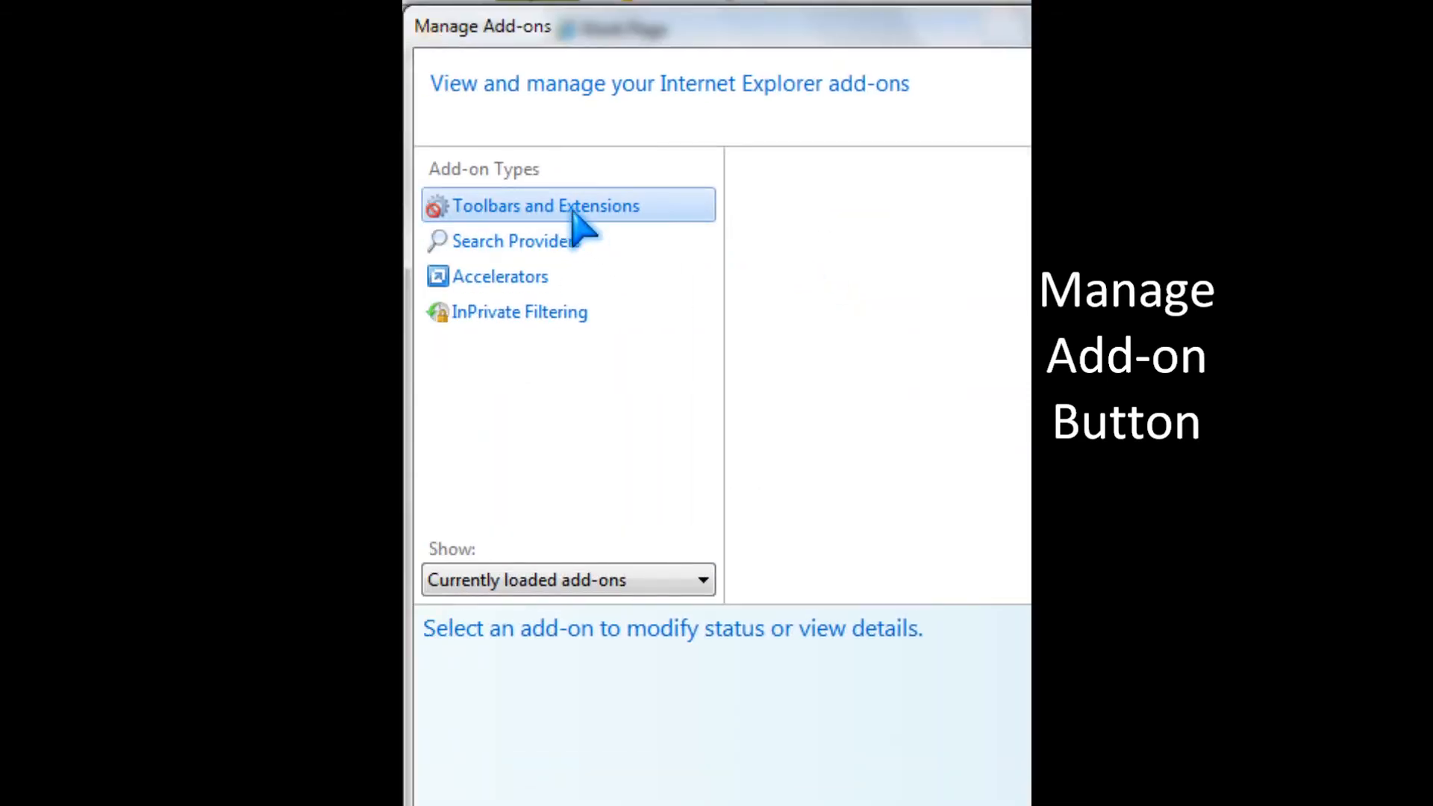
# - Under Toolbars and Extensions, disable the chosen helper add-on, confirm it, and close the manager
pyautogui.click(546, 206)
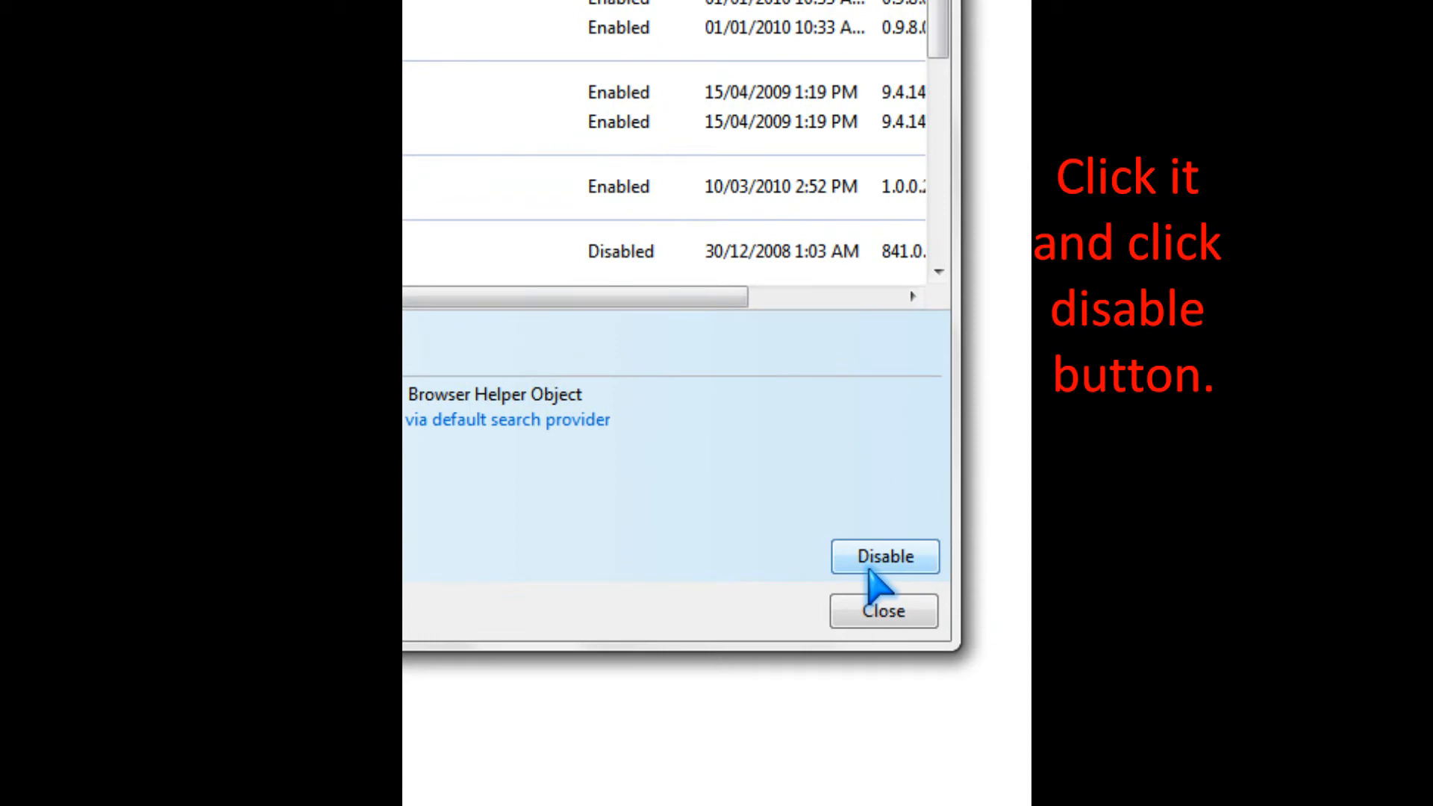
pyautogui.click(884, 557)
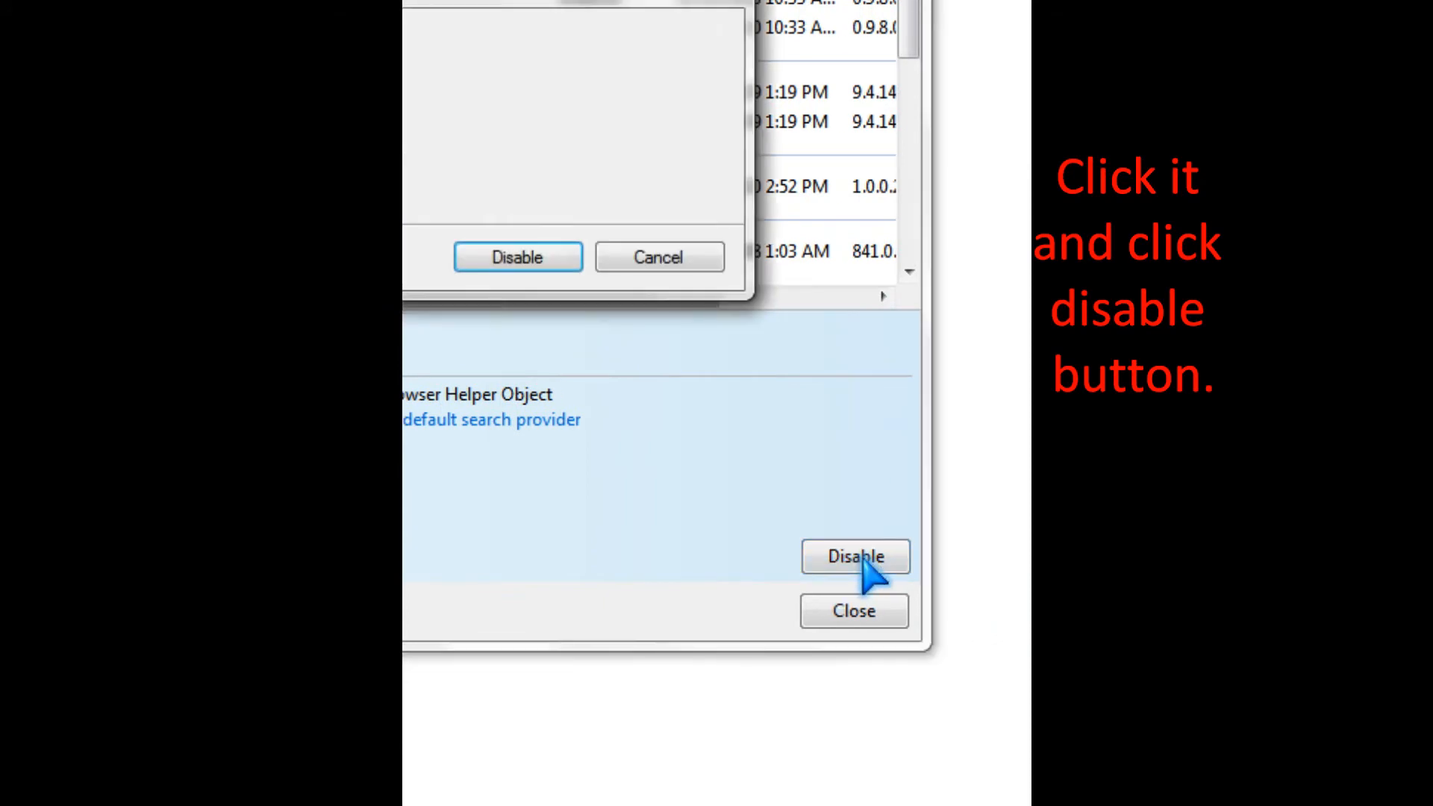
pyautogui.click(854, 557)
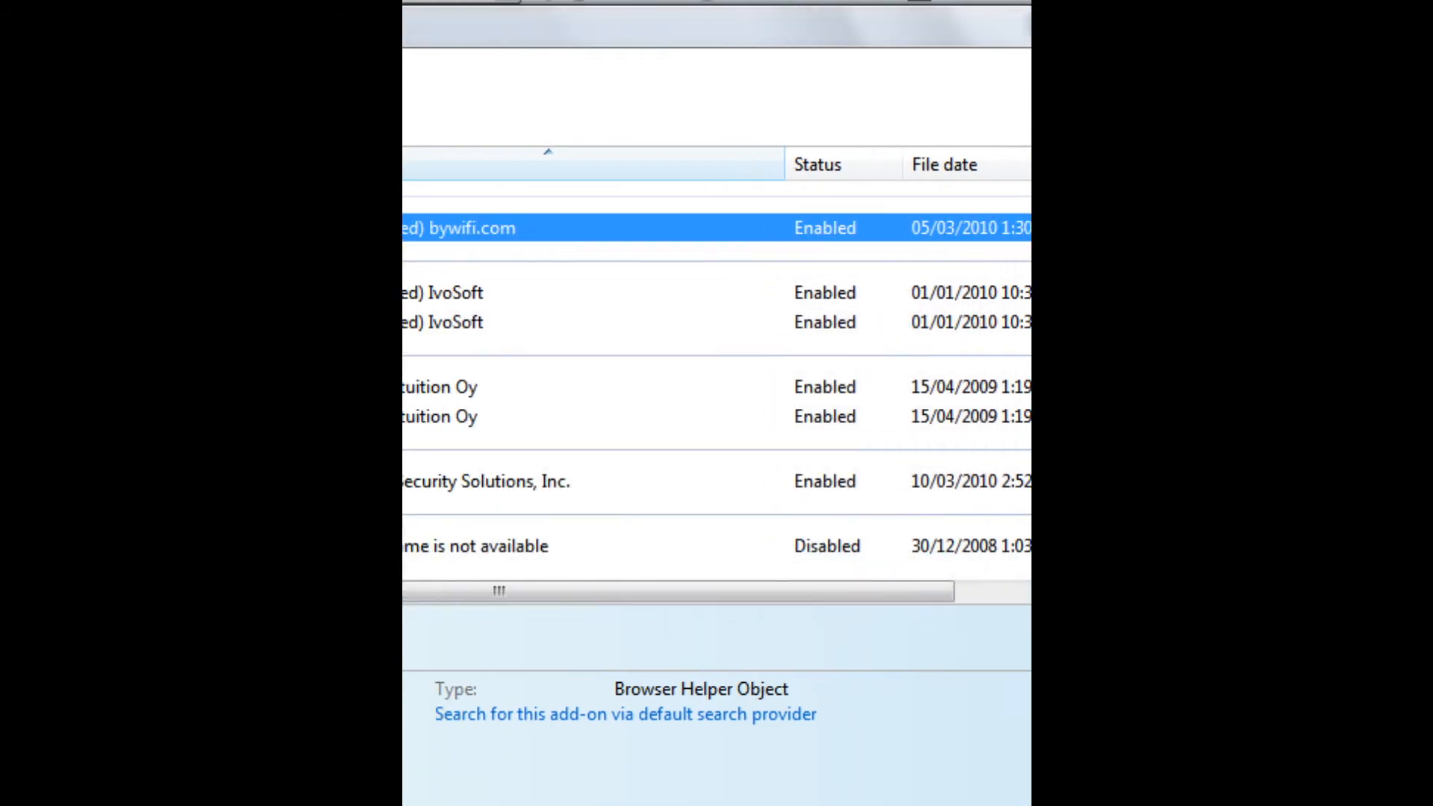
pyautogui.click(500, 276)
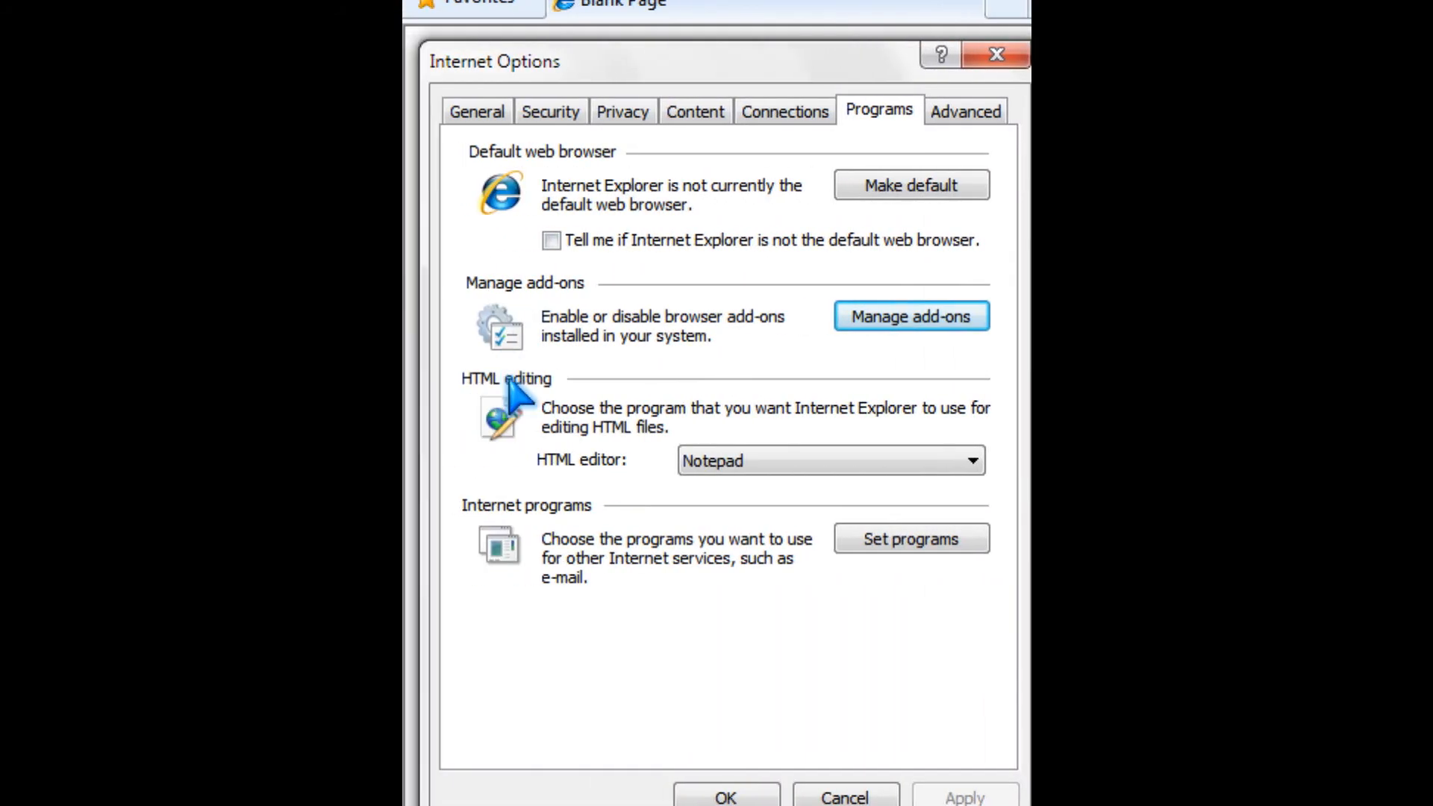
# - Review the Advanced settings list and confirm Internet Options with OK
pyautogui.click(966, 111)
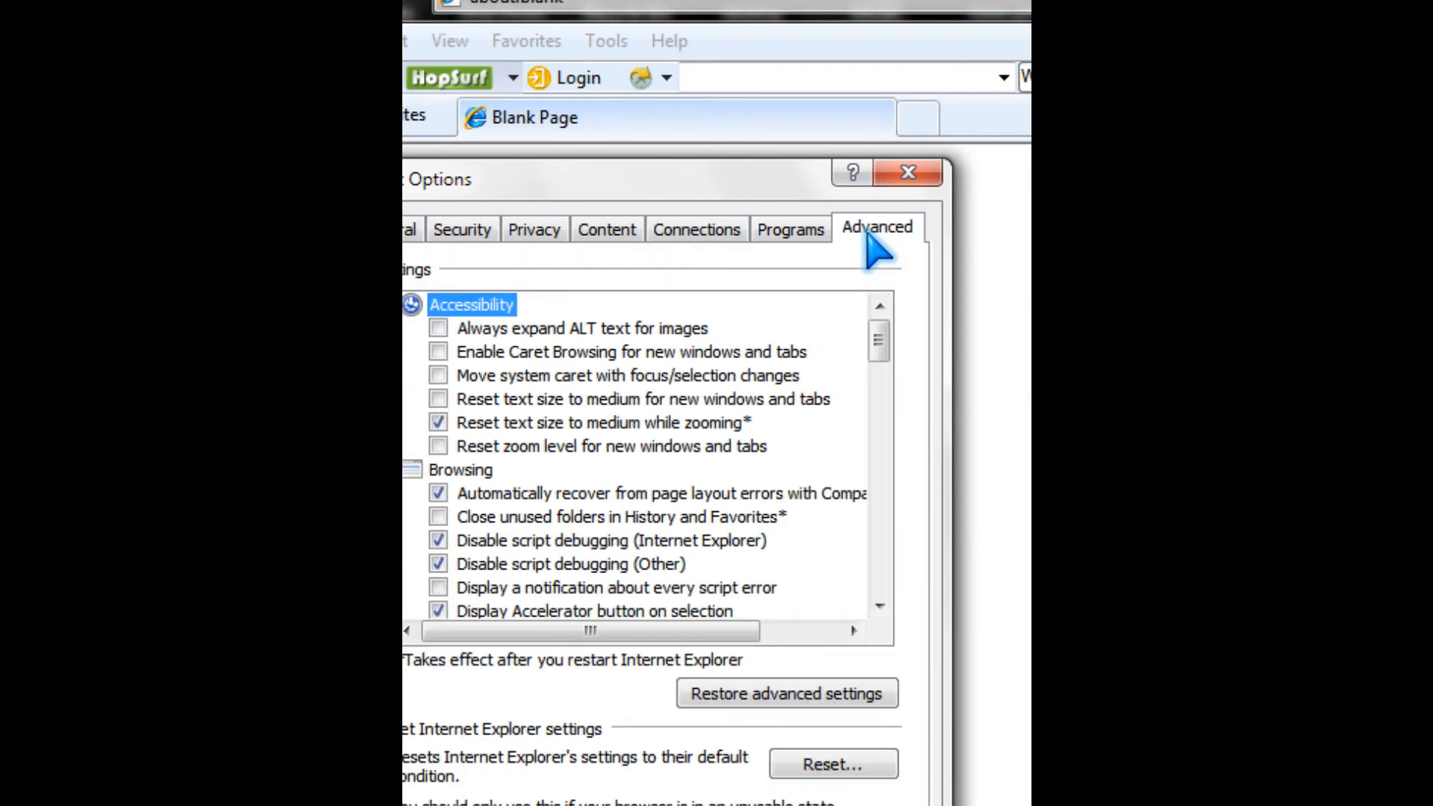
pyautogui.scroll(-3)
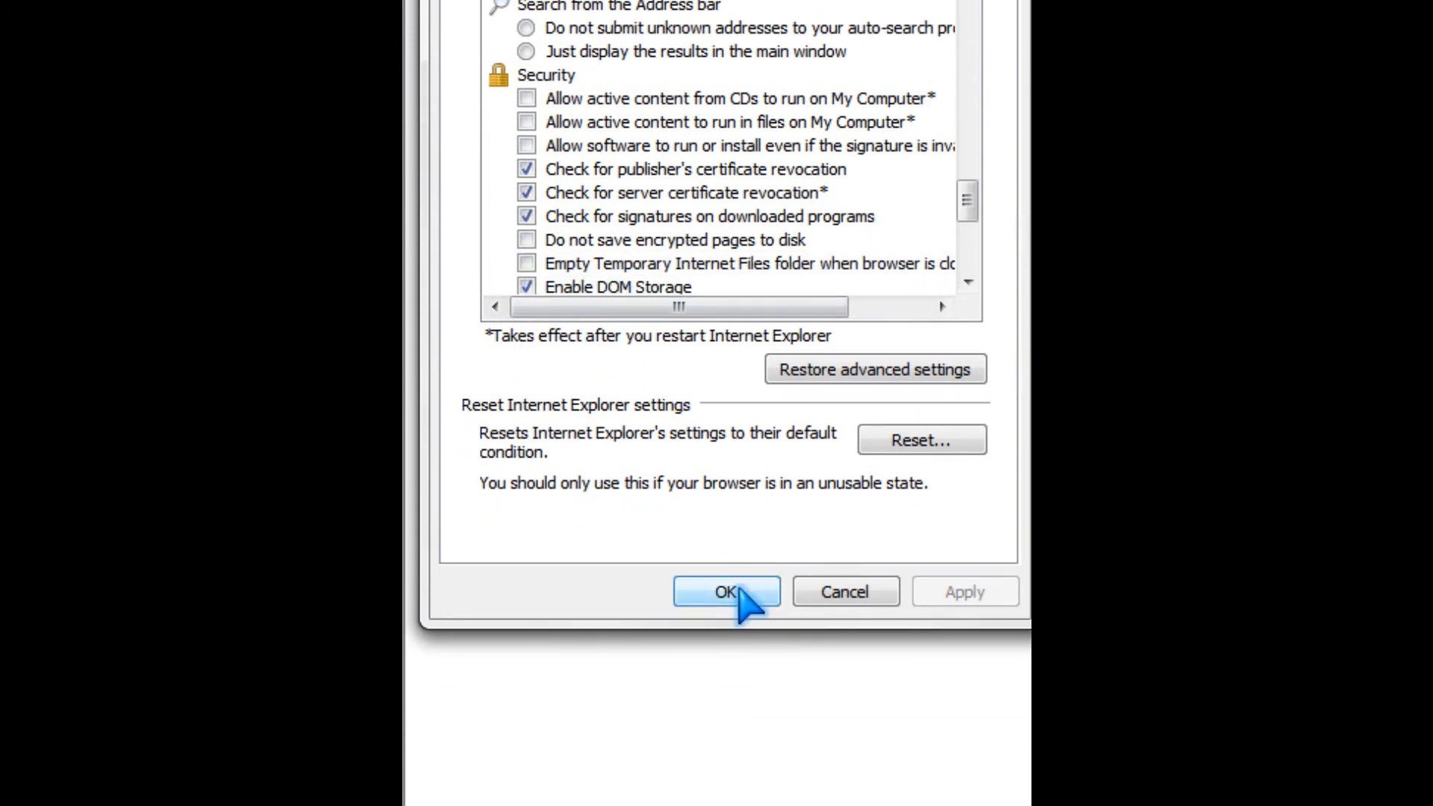
pyautogui.click(725, 591)
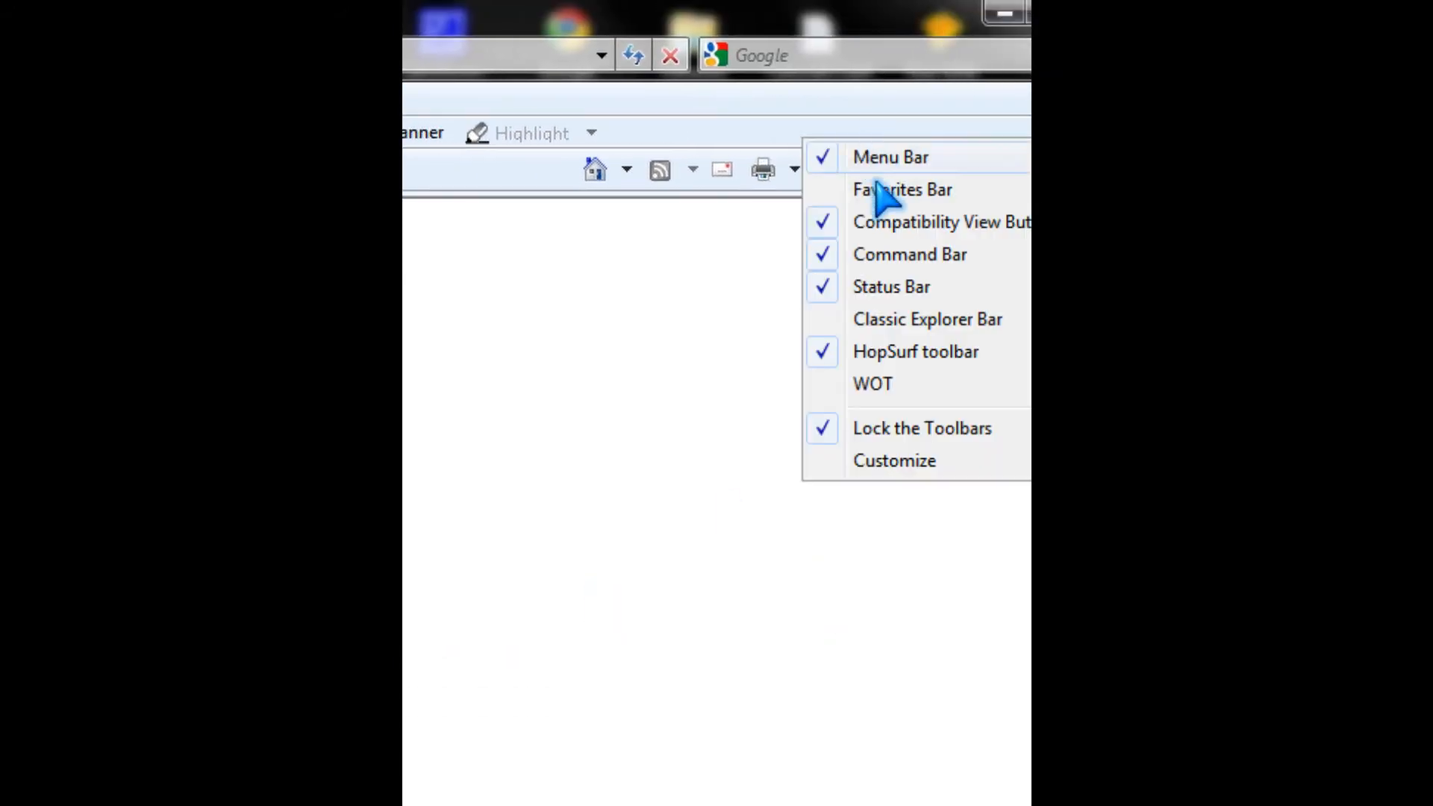
# - Uncheck the HopSurf toolbar so its row disappears, then bring up the Tools menu
pyautogui.click(901, 189)
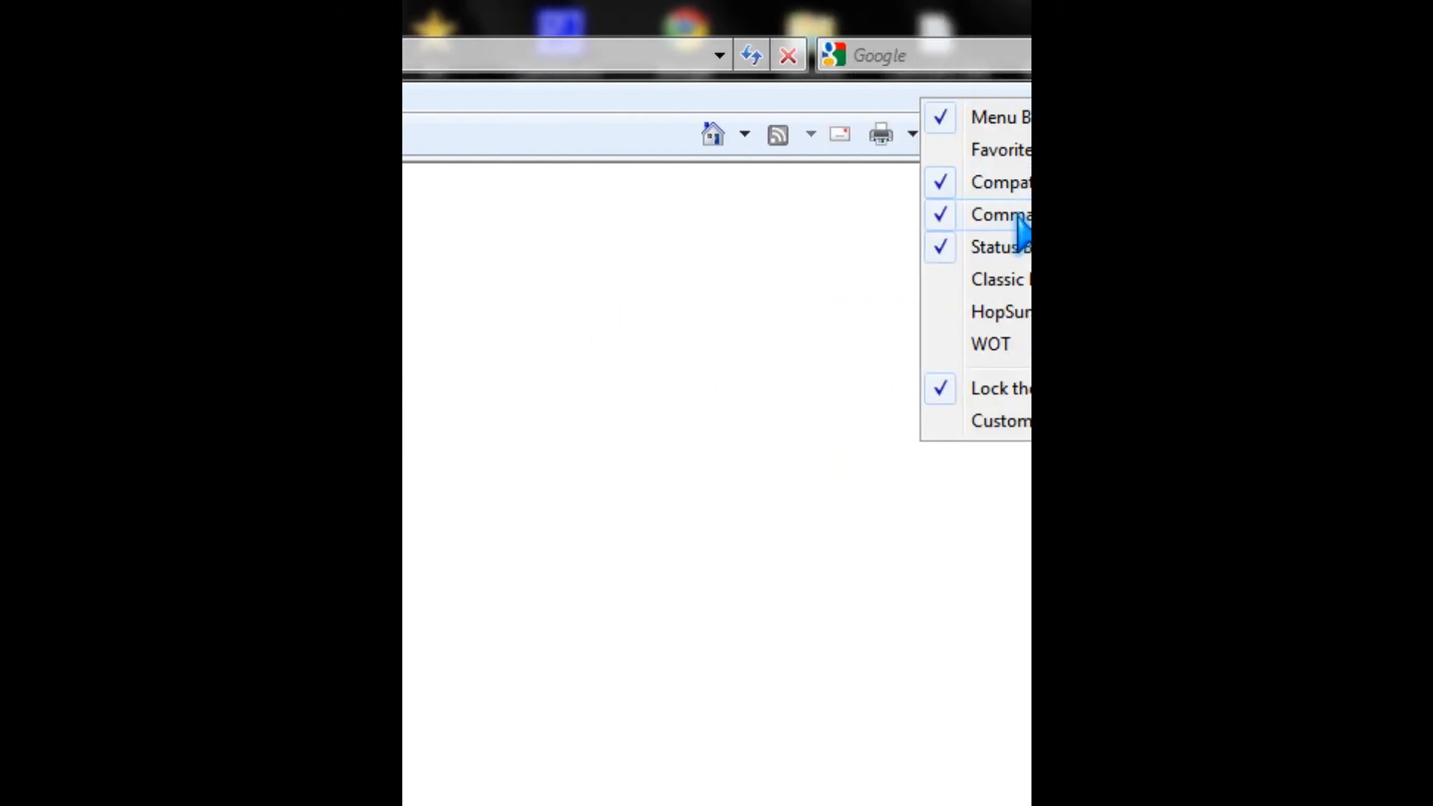
pyautogui.click(887, 134)
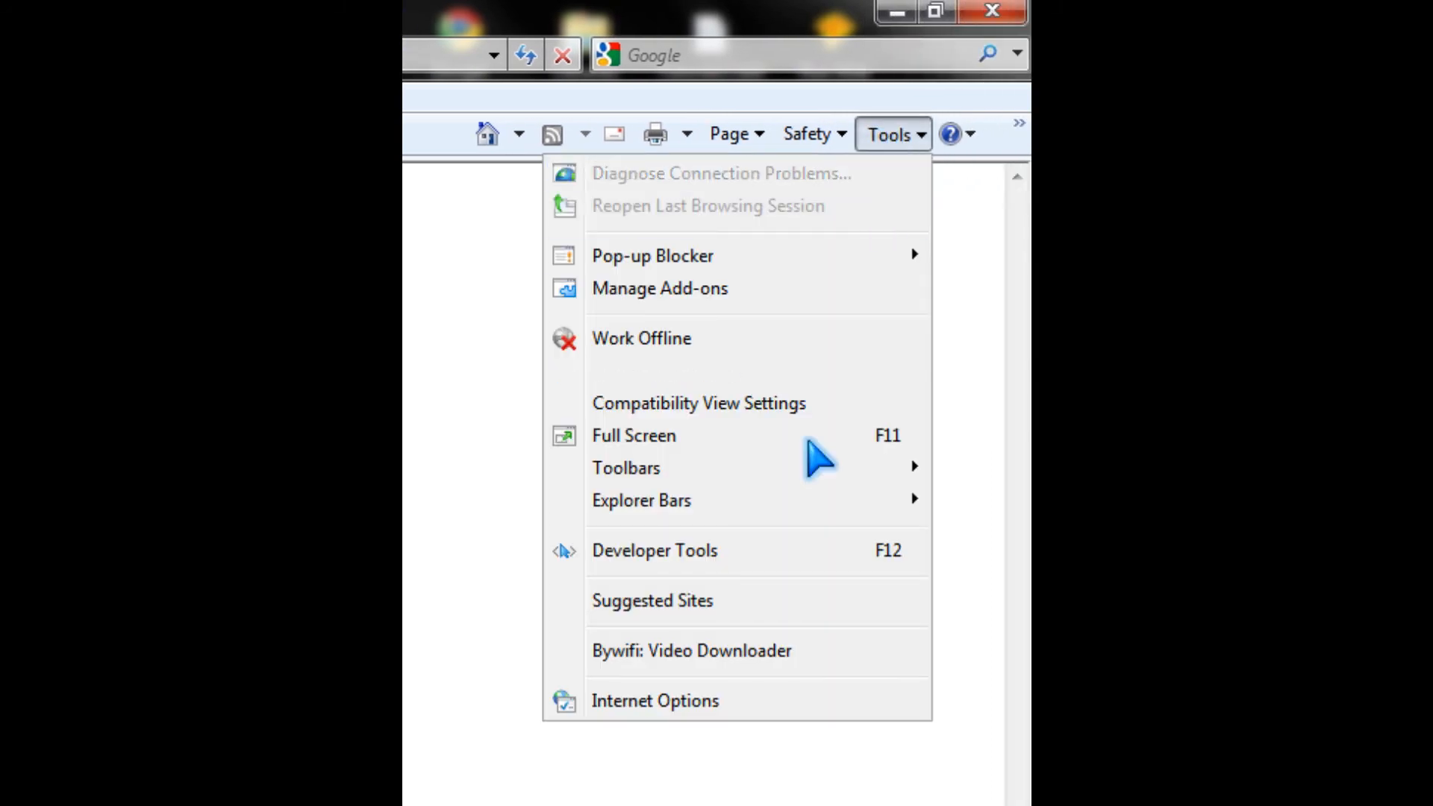
# - Reopen Internet Options, keep about:blank as the home page, and confirm with OK
pyautogui.click(654, 700)
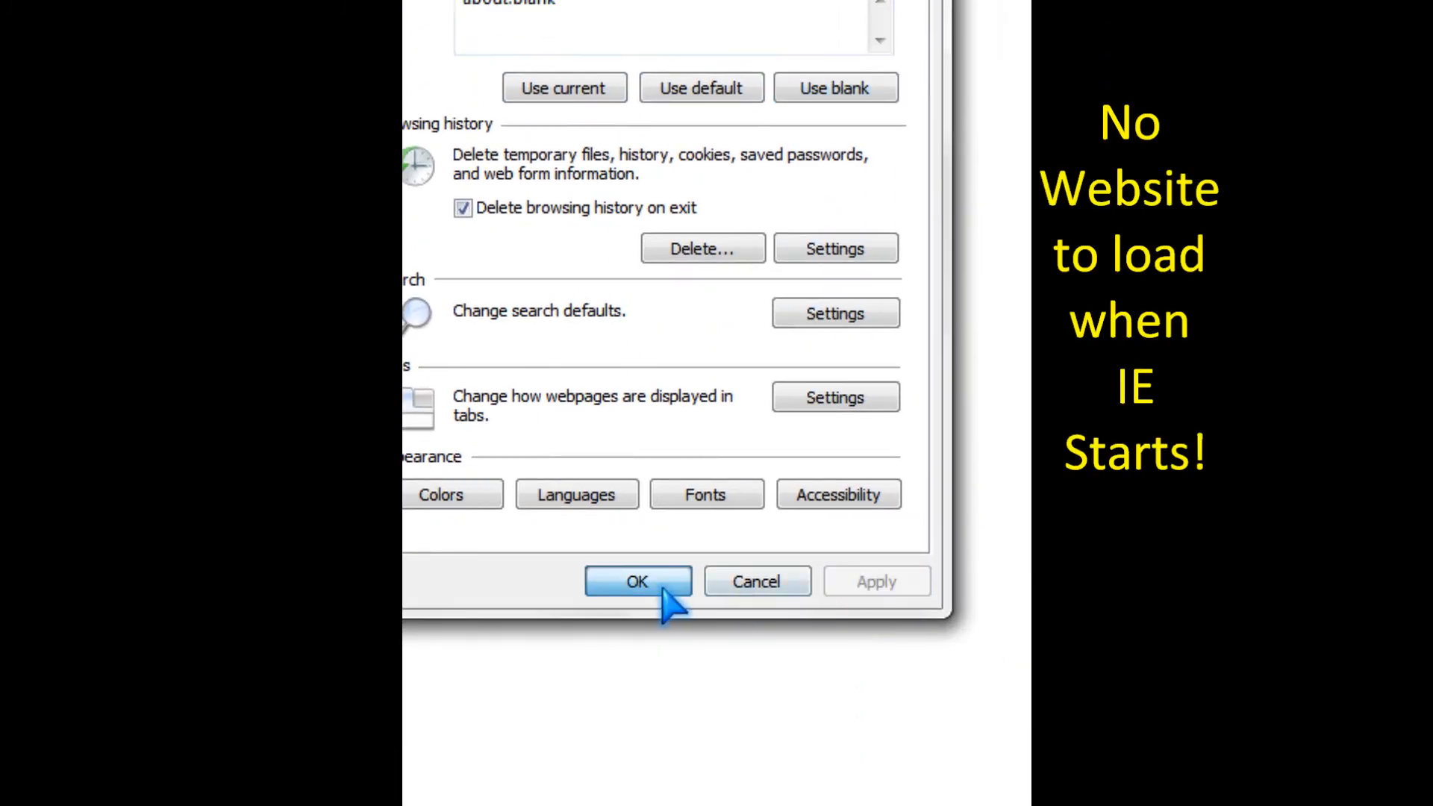
pyautogui.click(637, 580)
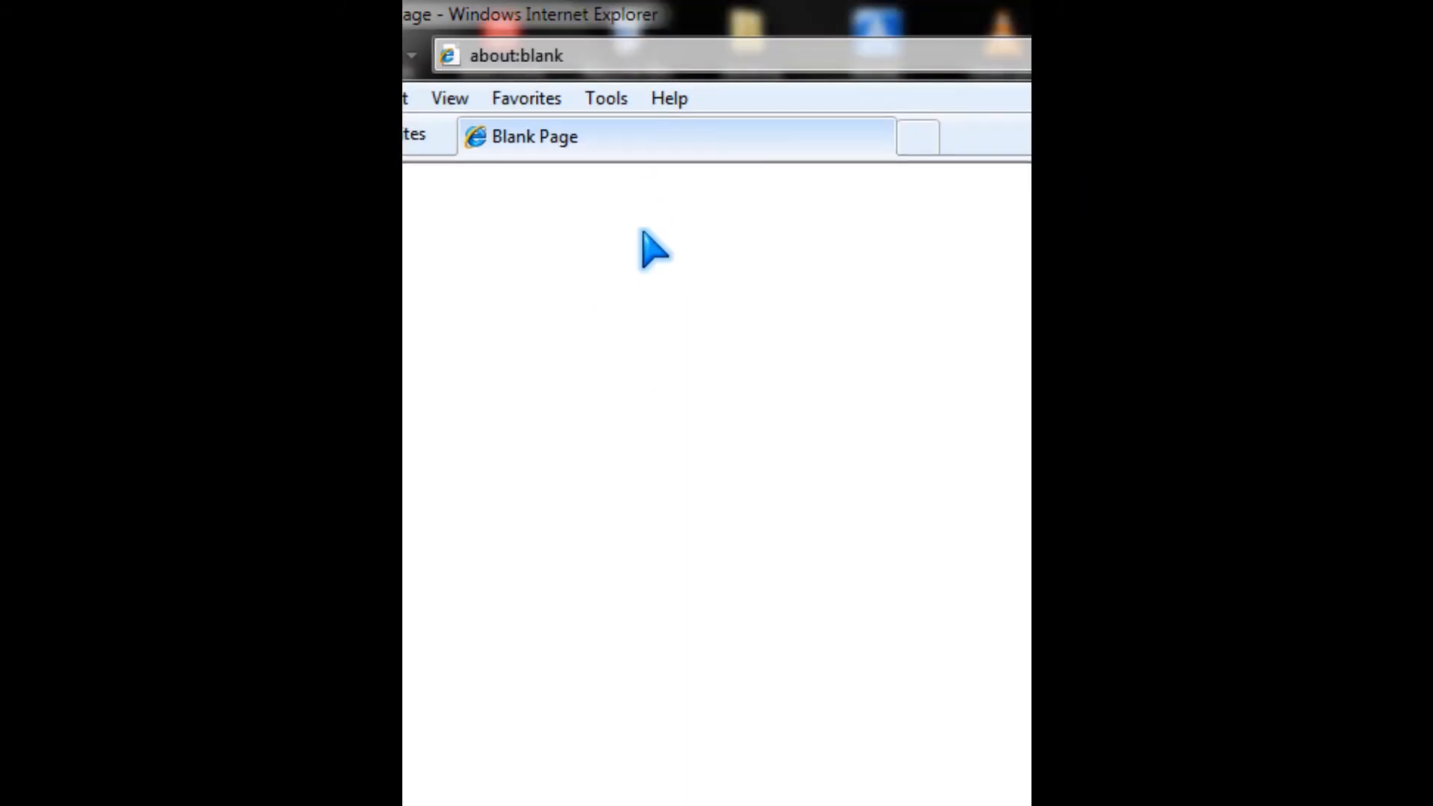
pyautogui.moveTo(678, 262)
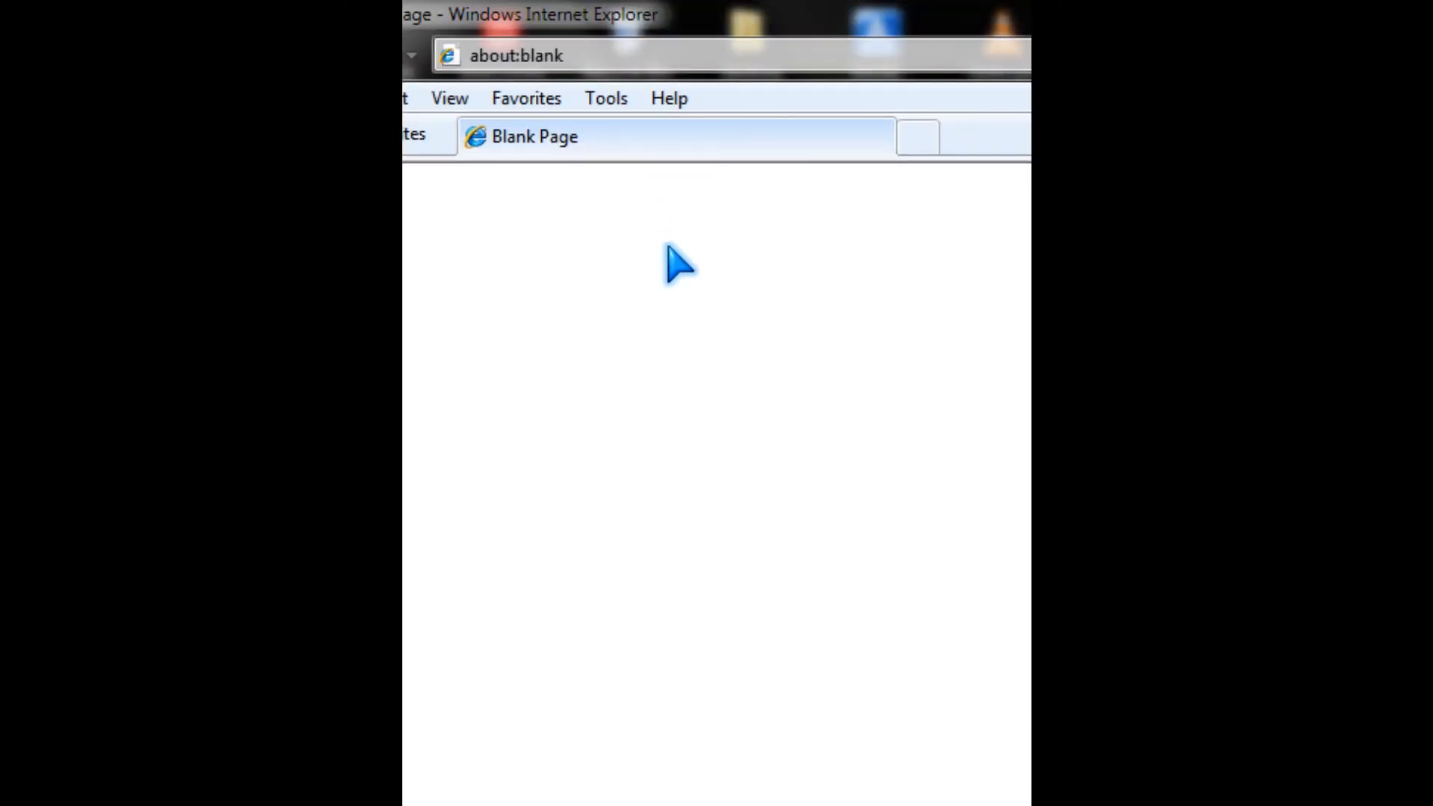
pyautogui.moveTo(605, 99)
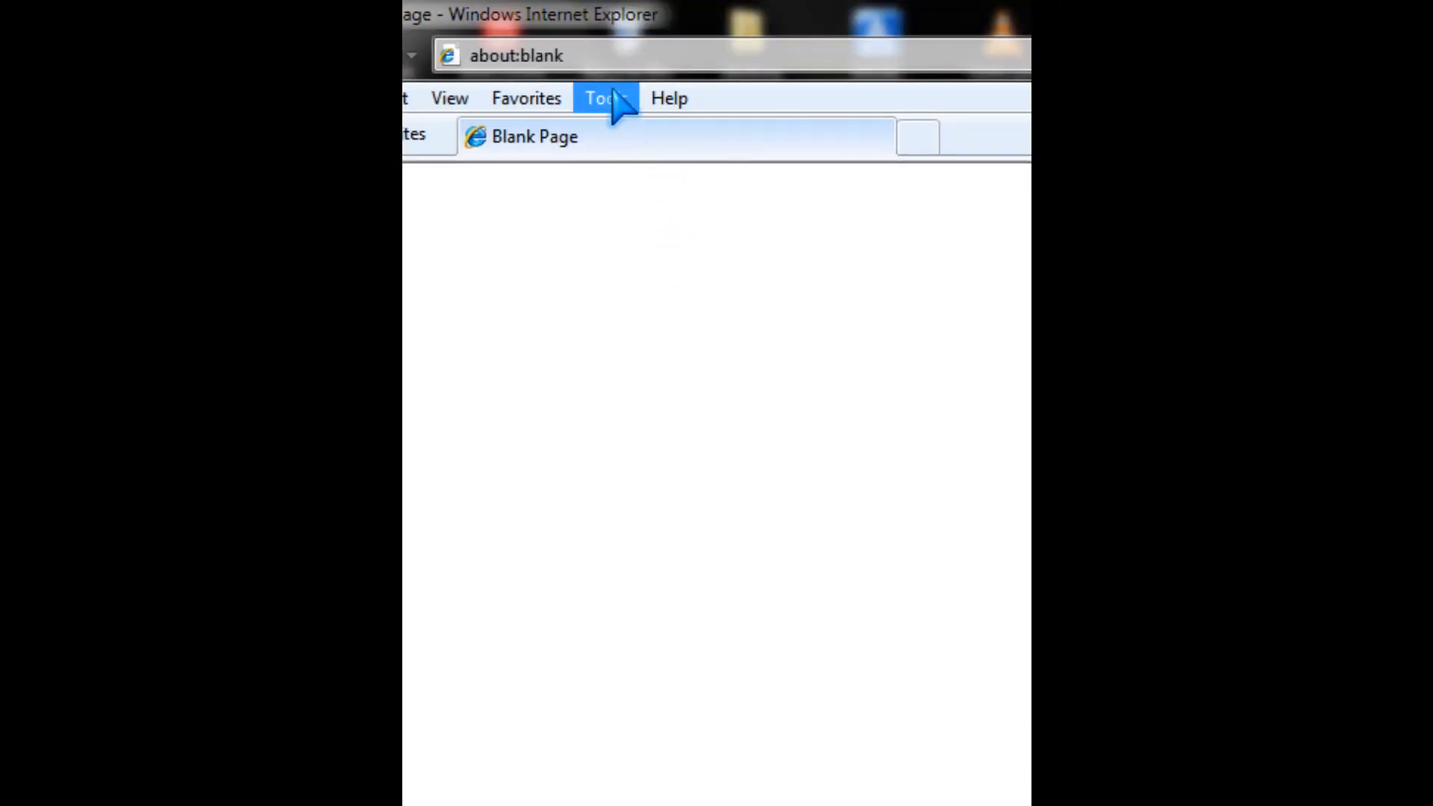